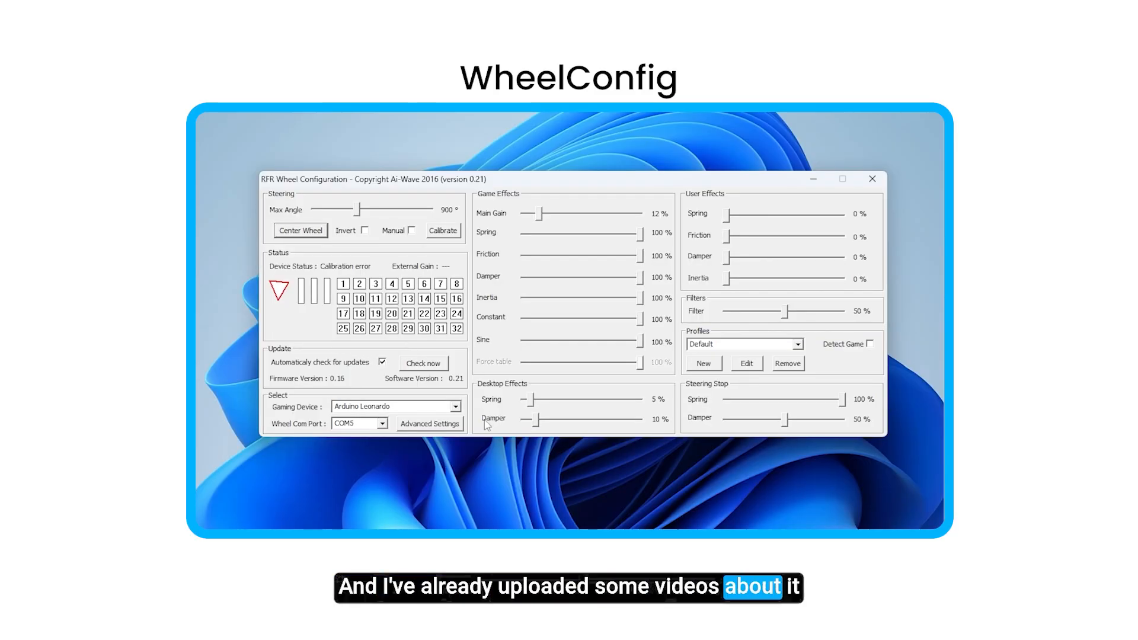
Close the RFR Wheel Configuration window, leaving the EMC Utility folder on the desktop
left_click(428, 423)
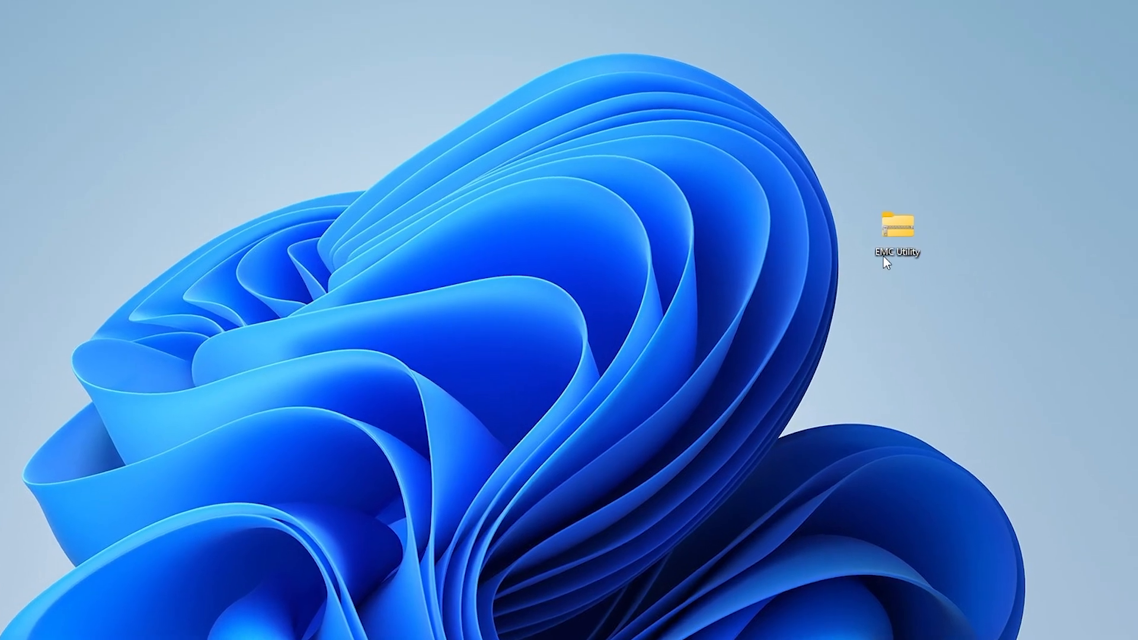
Open EMC Utility > EMC Utility > Utility and run the EMCUtillityLite setup to completion
right_click(893, 229)
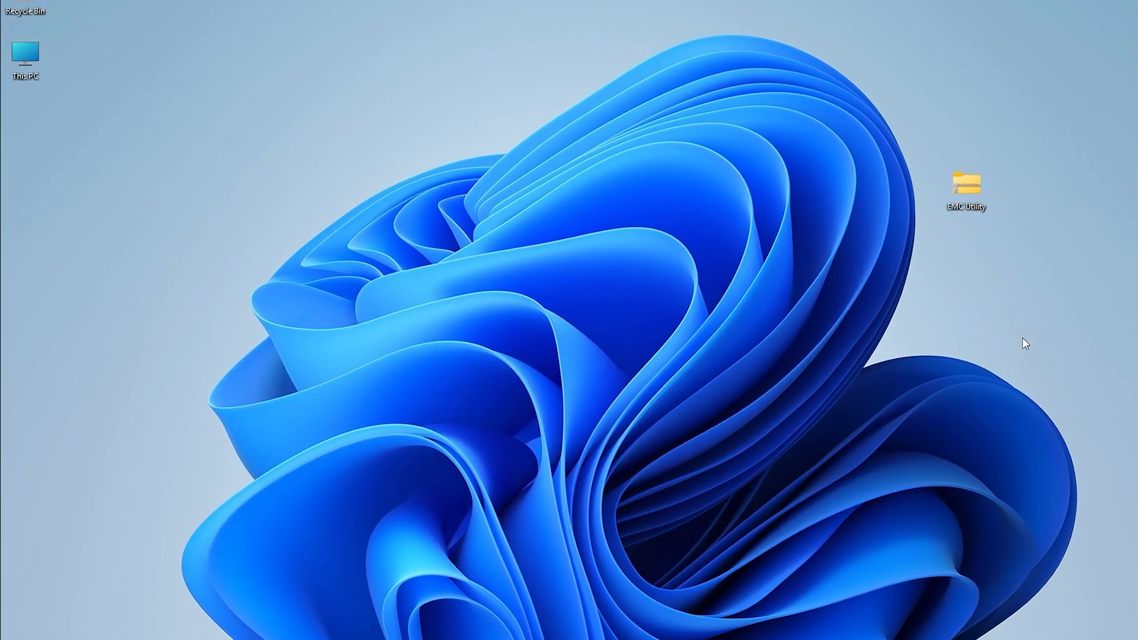
double_click(965, 181)
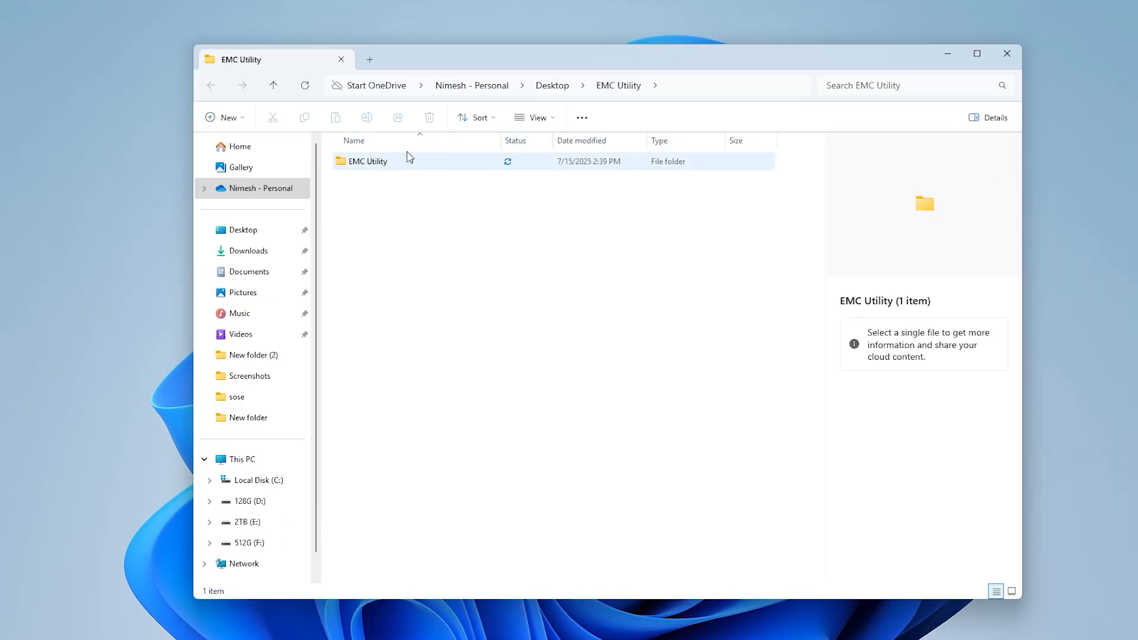
double_click(368, 161)
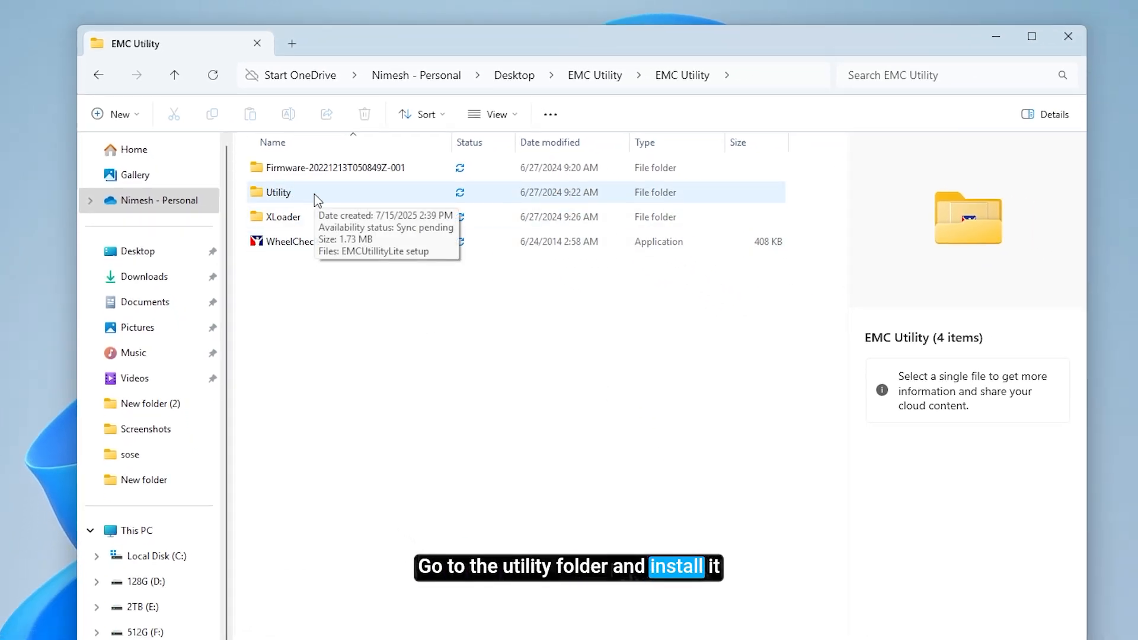
double_click(278, 192)
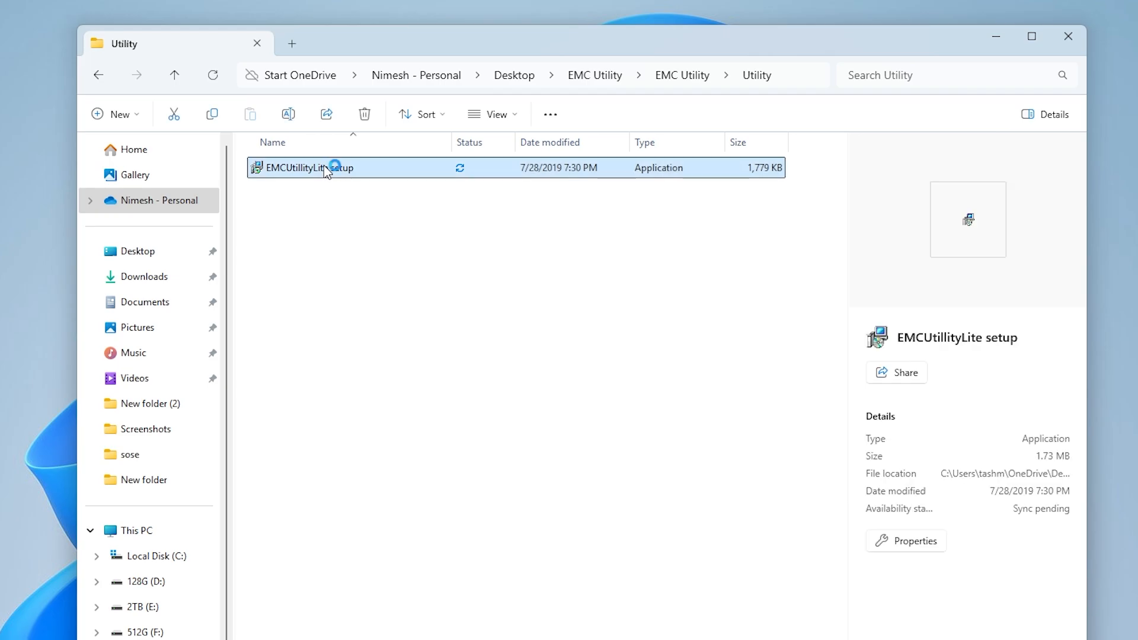
double_click(305, 167)
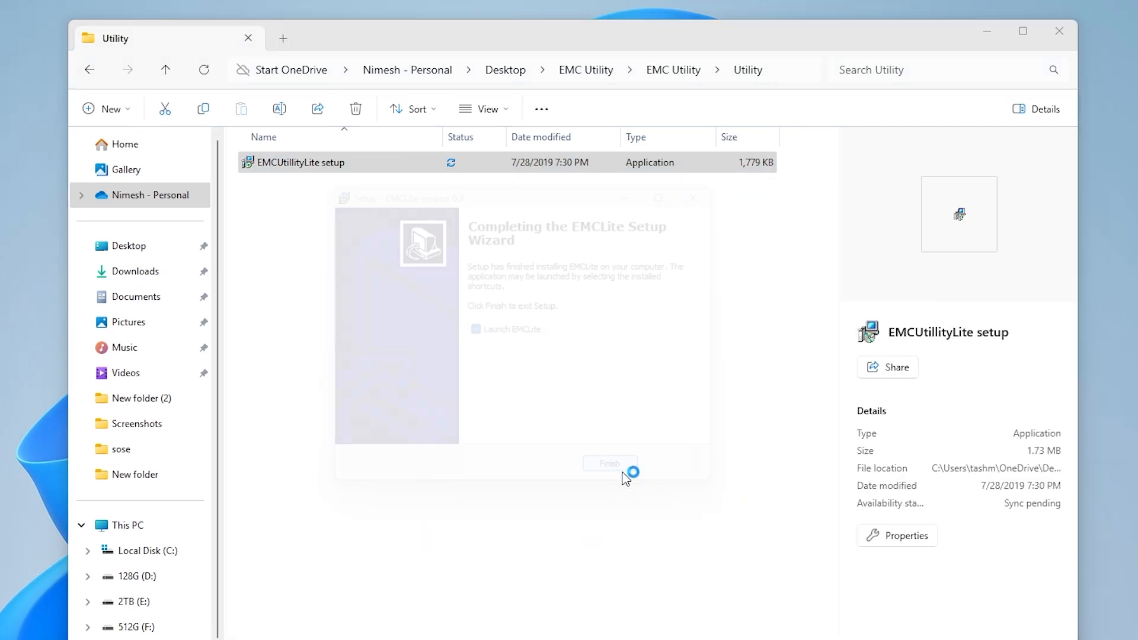
left_click(610, 463)
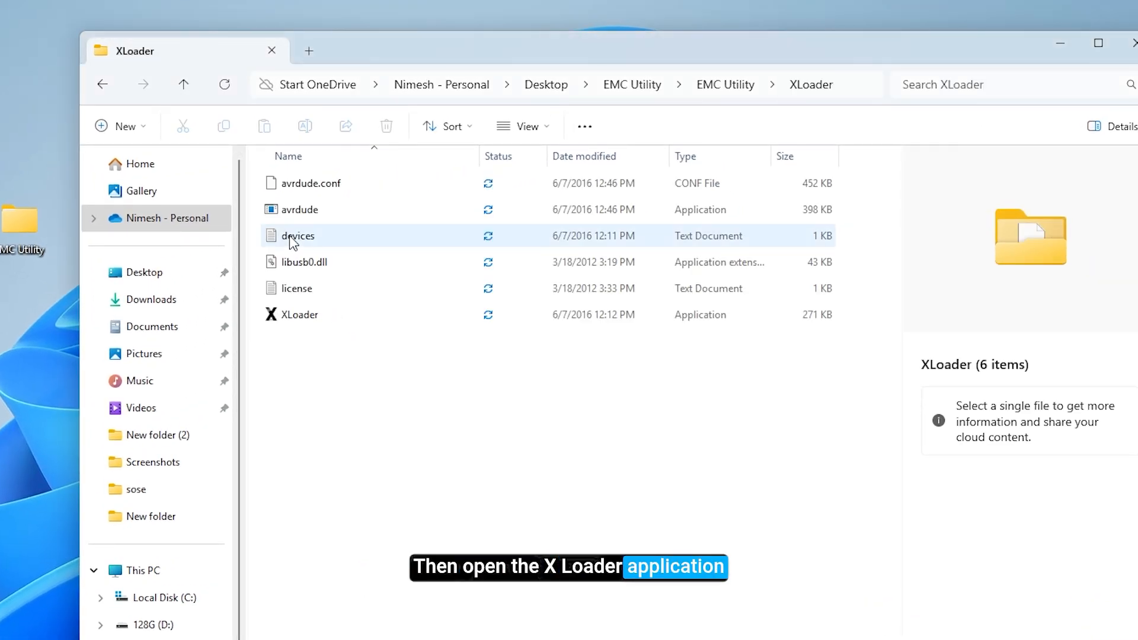
Select and launch XLoader.exe from the XLoader folder
left_click(298, 314)
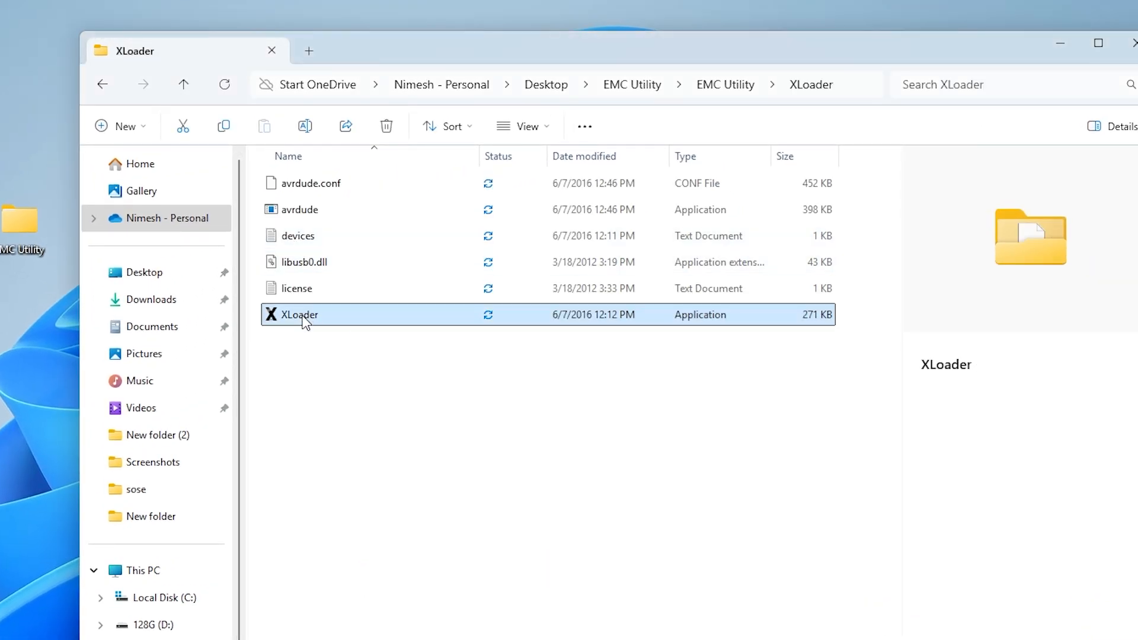
double_click(294, 314)
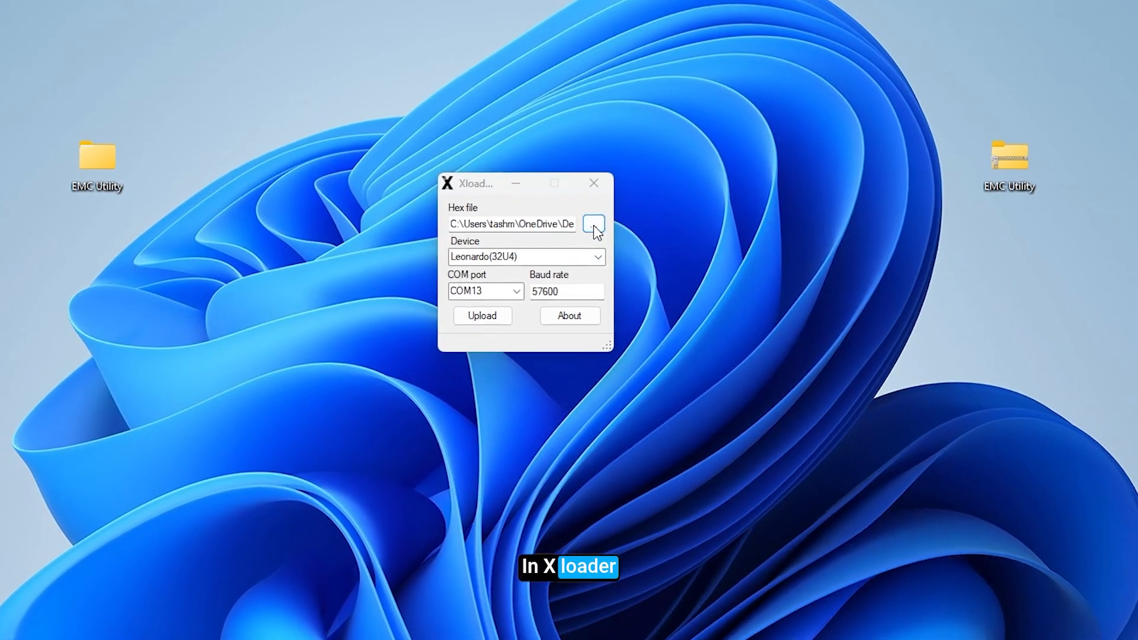
Load EMCLite0932.hex from the Firmware folder and set the device to Leonardo(32U4)
left_click(594, 223)
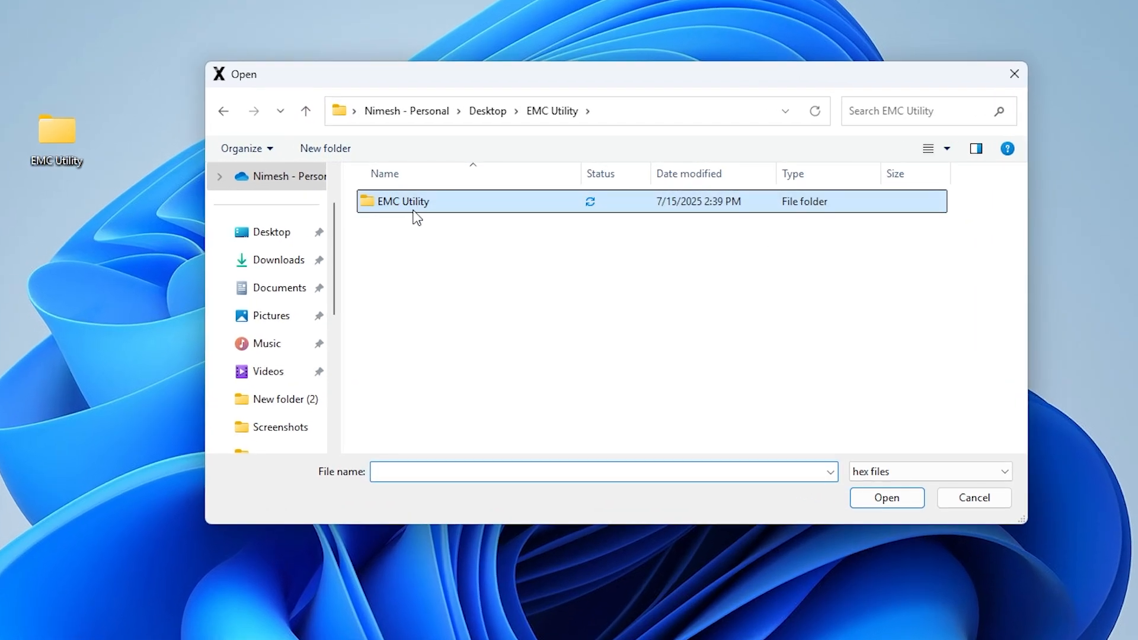
double_click(403, 201)
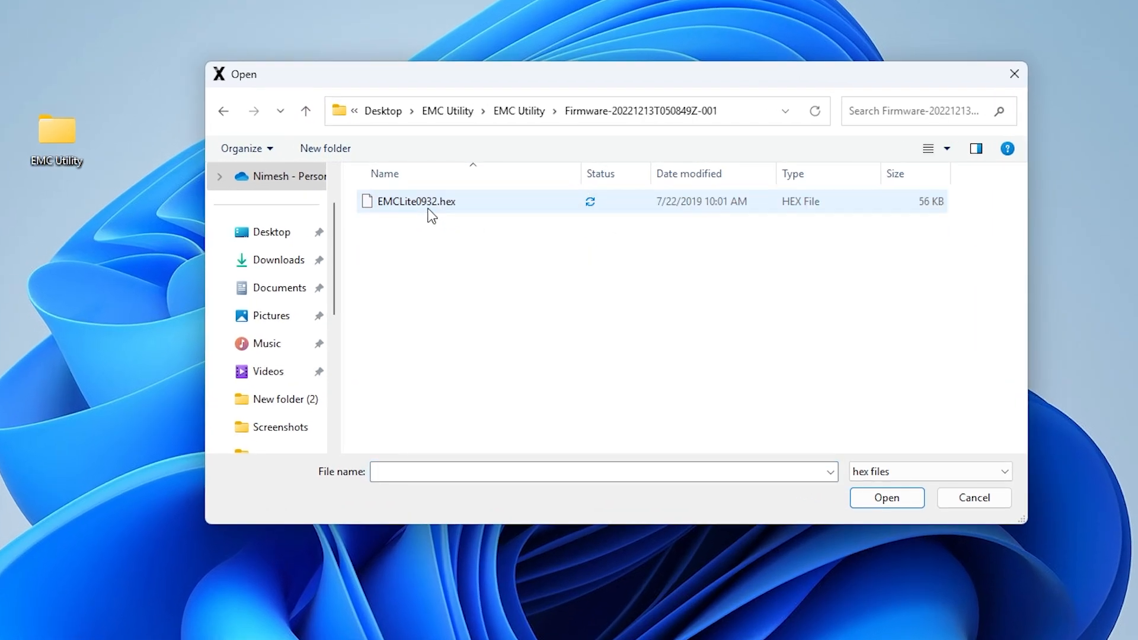
left_click(416, 201)
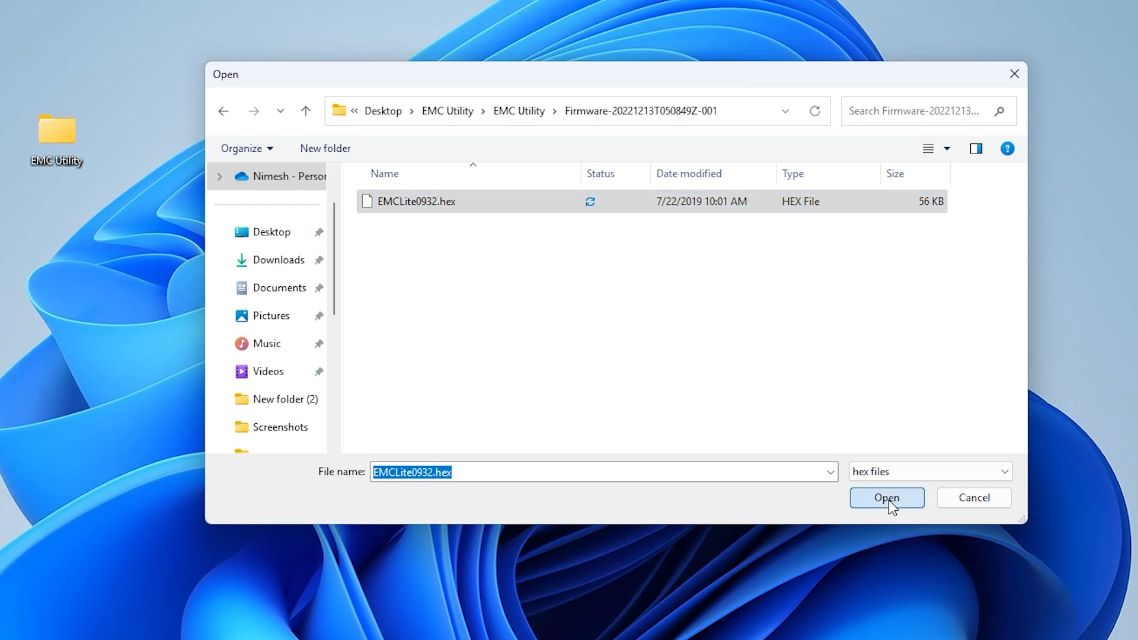
left_click(616, 274)
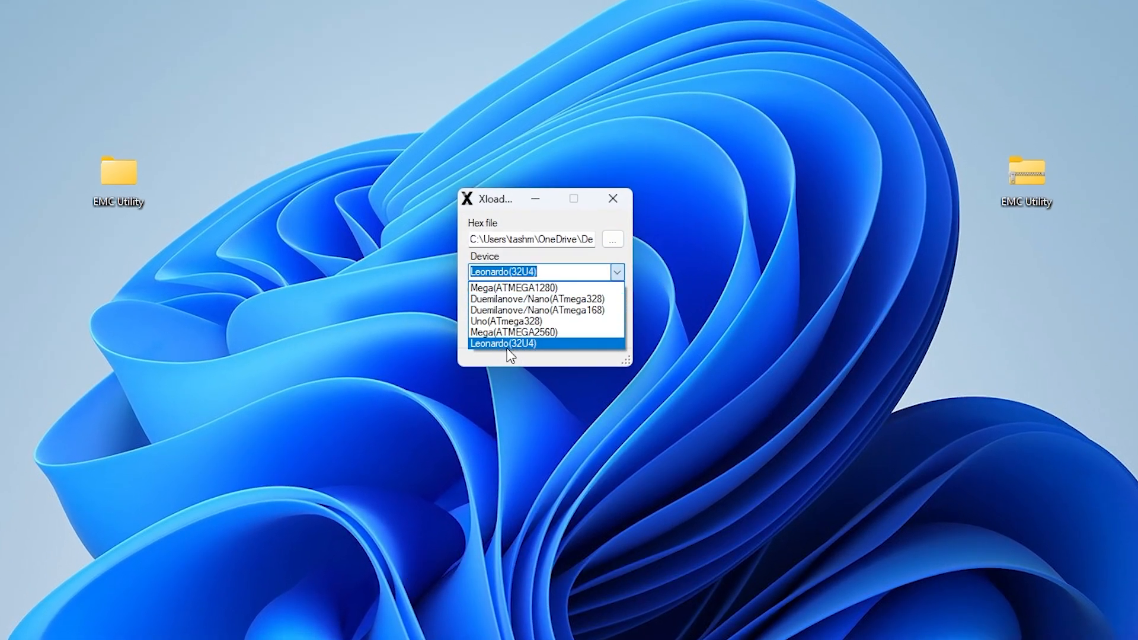
left_click(503, 343)
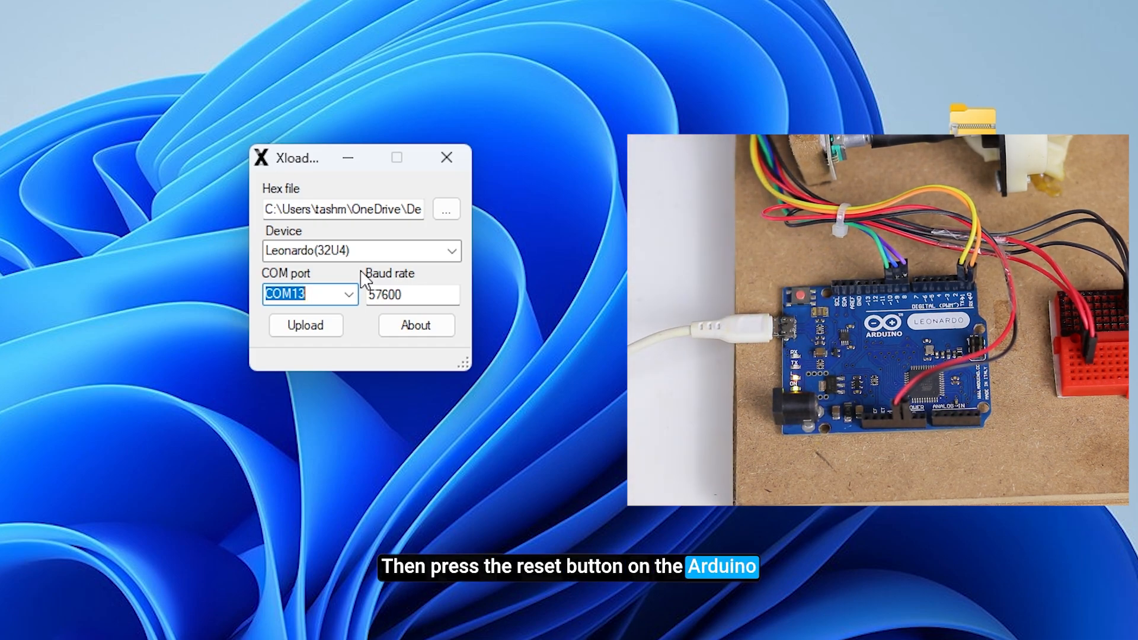
Upload the EMCLite firmware to the Leonardo on COM13
left_click(352, 294)
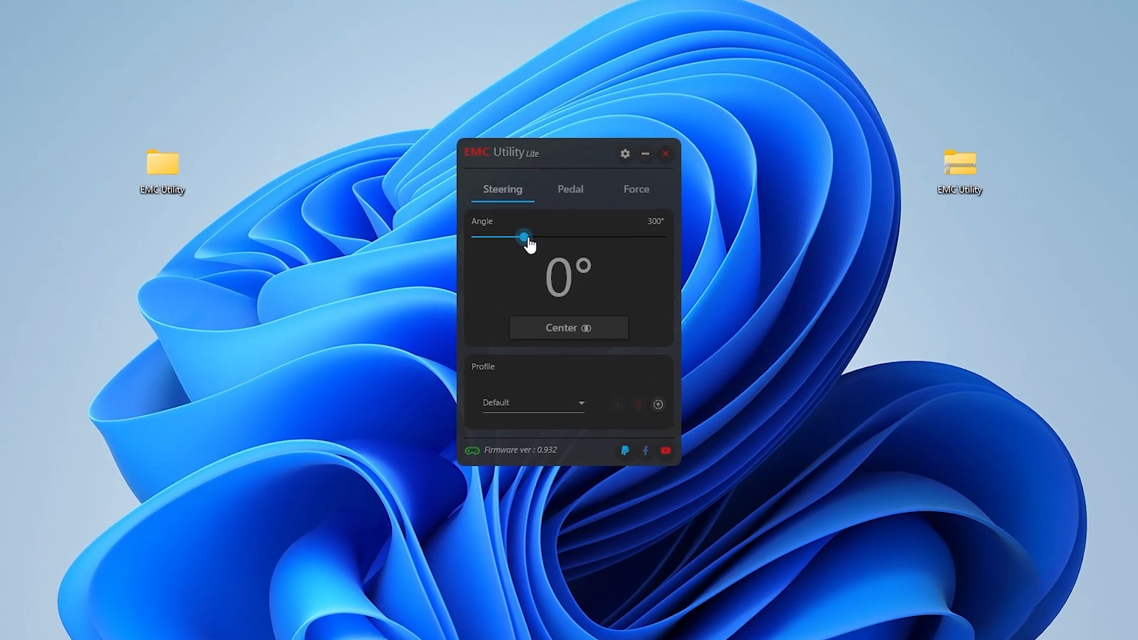
Set the steering angle slider to 900° and center the wheel
left_click_drag(527, 237, 628, 237)
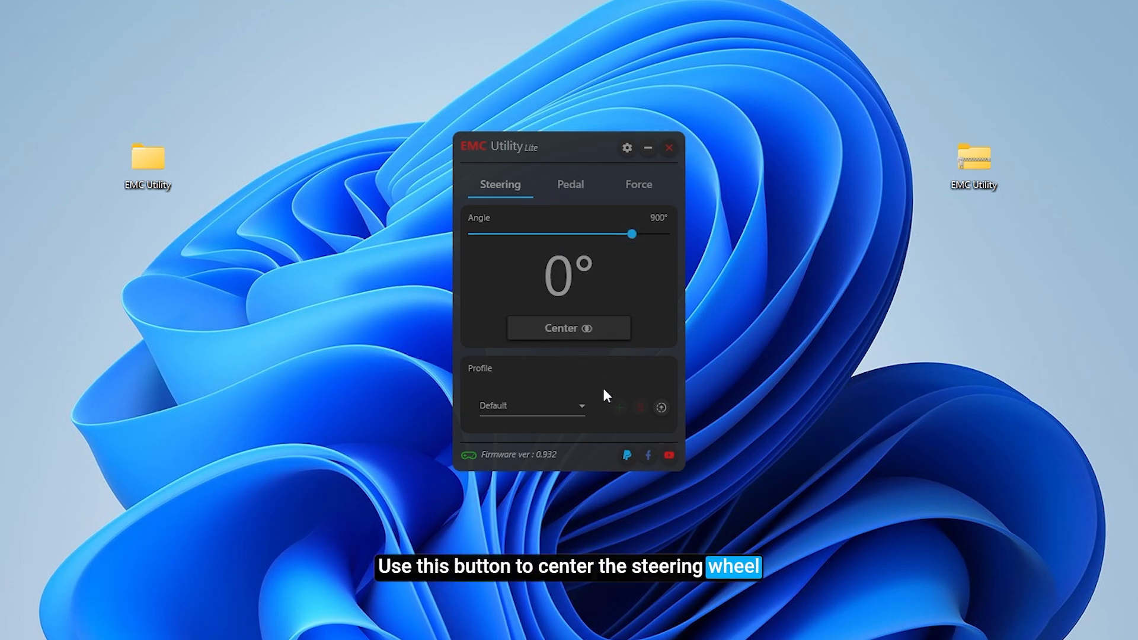
left_click(625, 148)
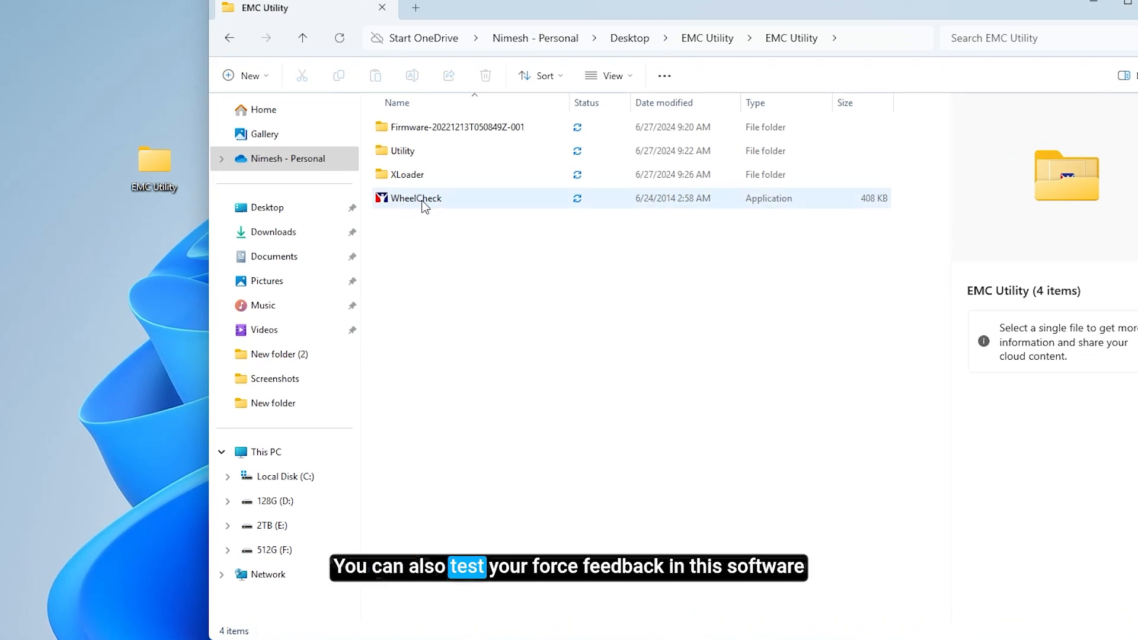
Launch WheelCheck and open its Spring Force effect dropdown
double_click(414, 198)
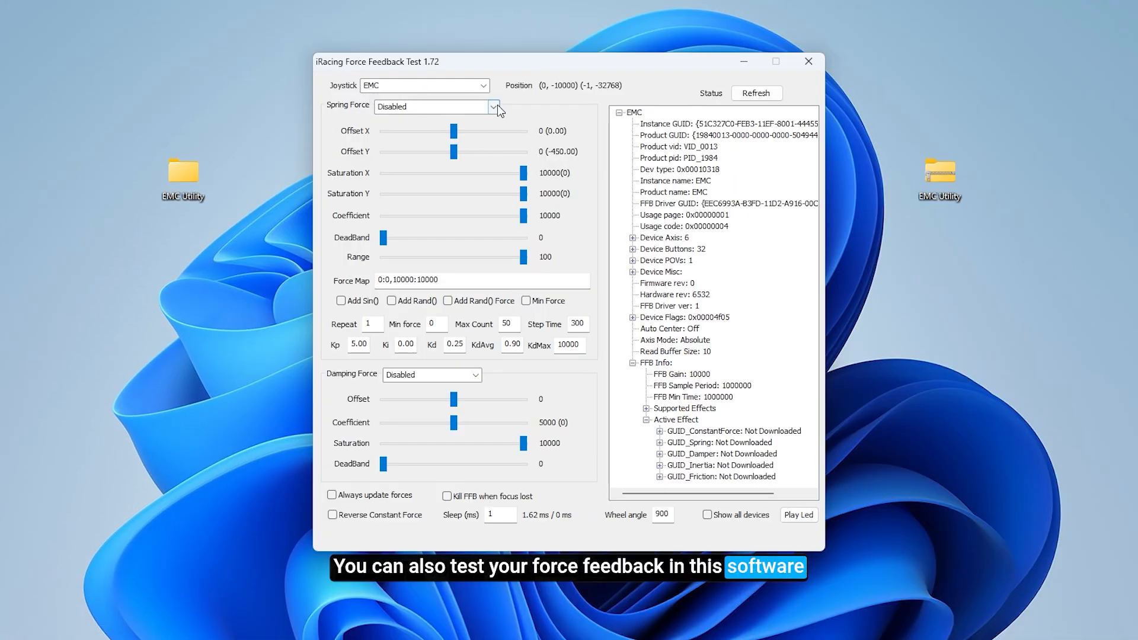
left_click(494, 106)
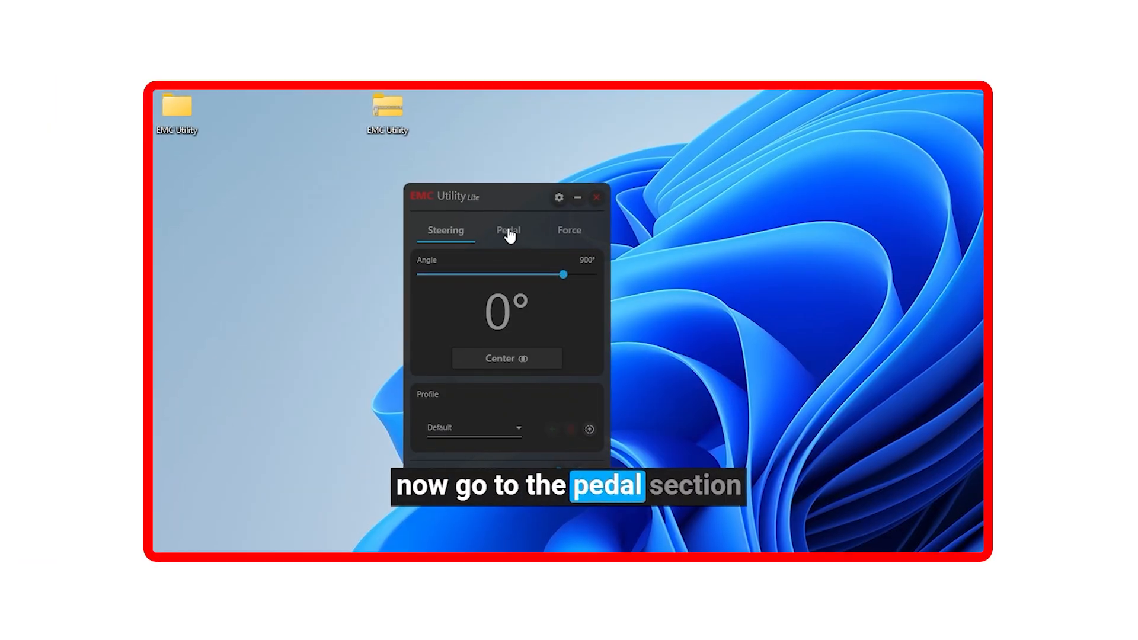
On the Pedal tab, record Max for Accel and Brake, then enable Clutch
left_click(507, 230)
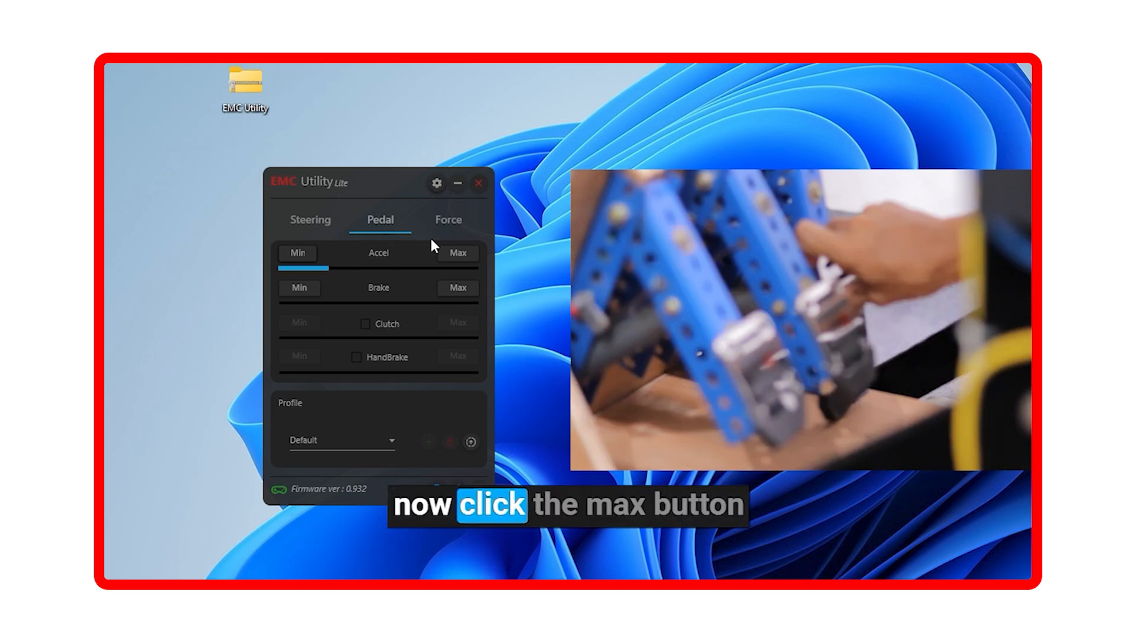
left_click(458, 252)
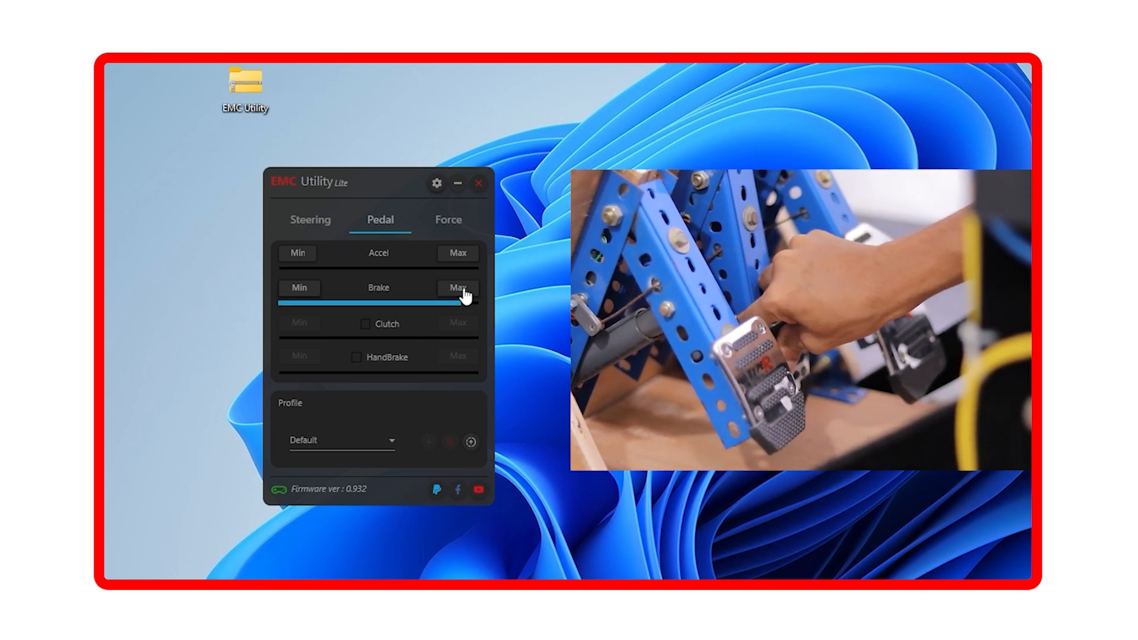
left_click(364, 323)
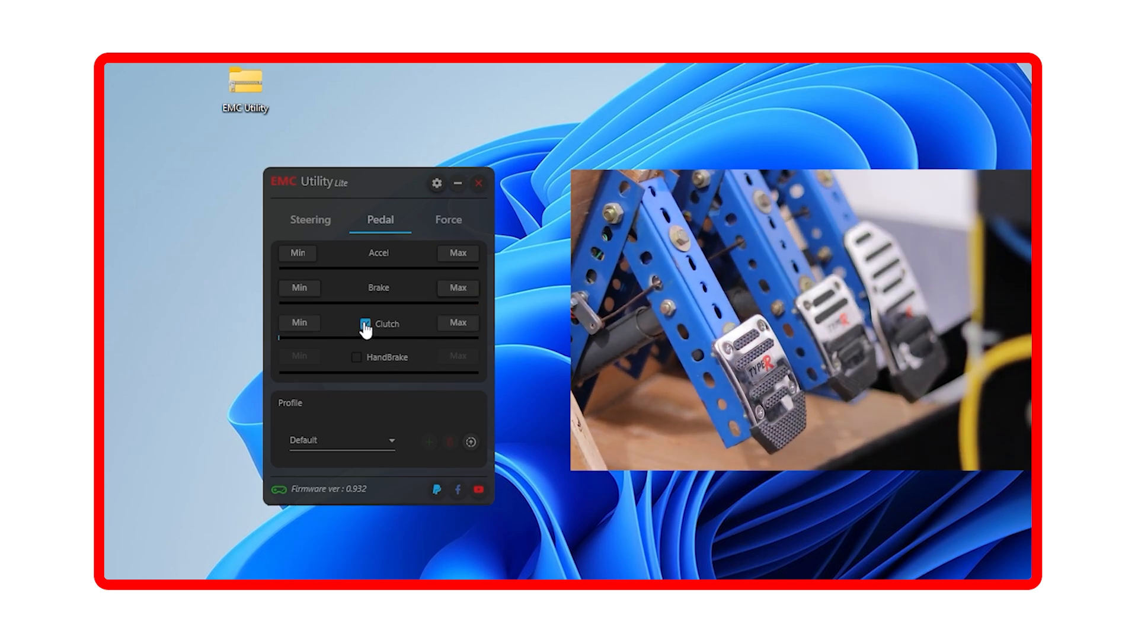
left_click(365, 323)
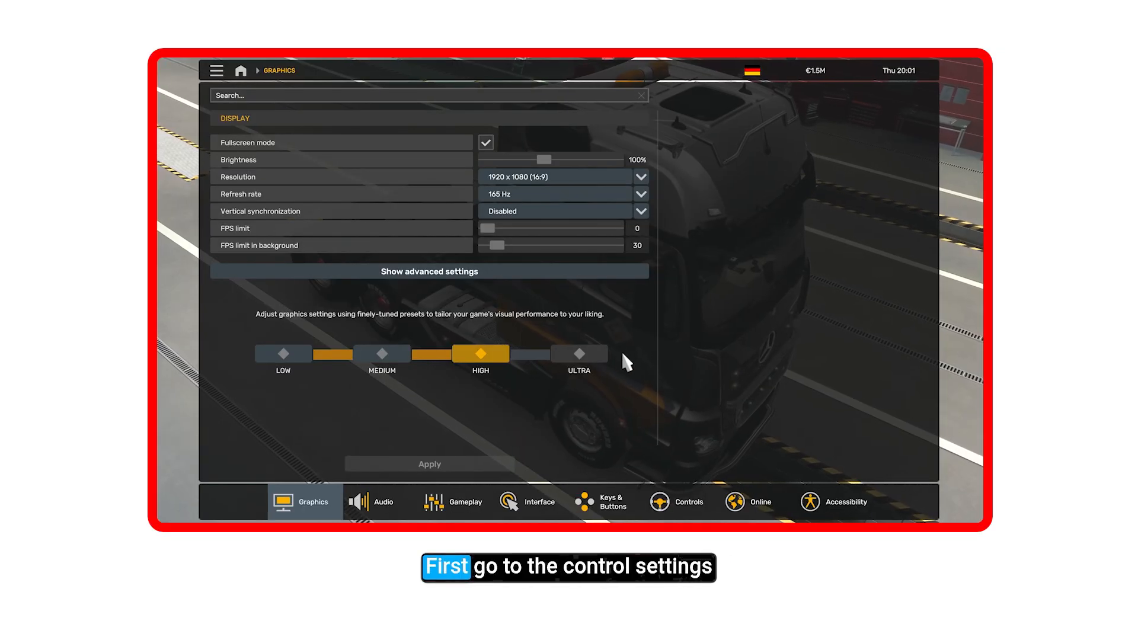
Open Options > Controls and scroll down to the axis bindings
left_click(679, 501)
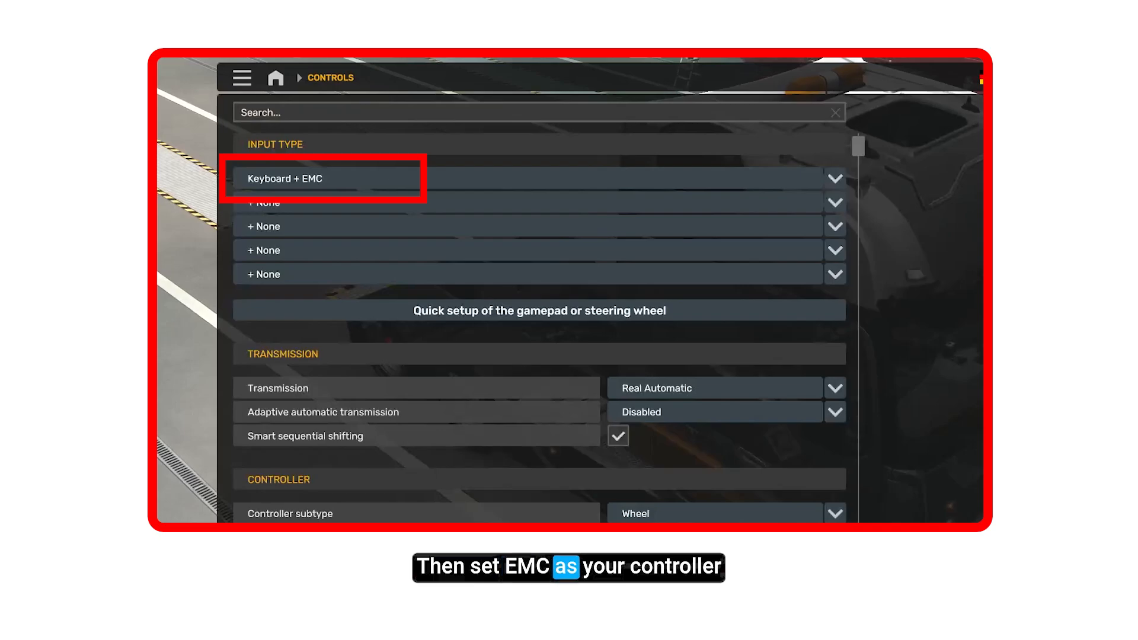
scroll("down", 3)
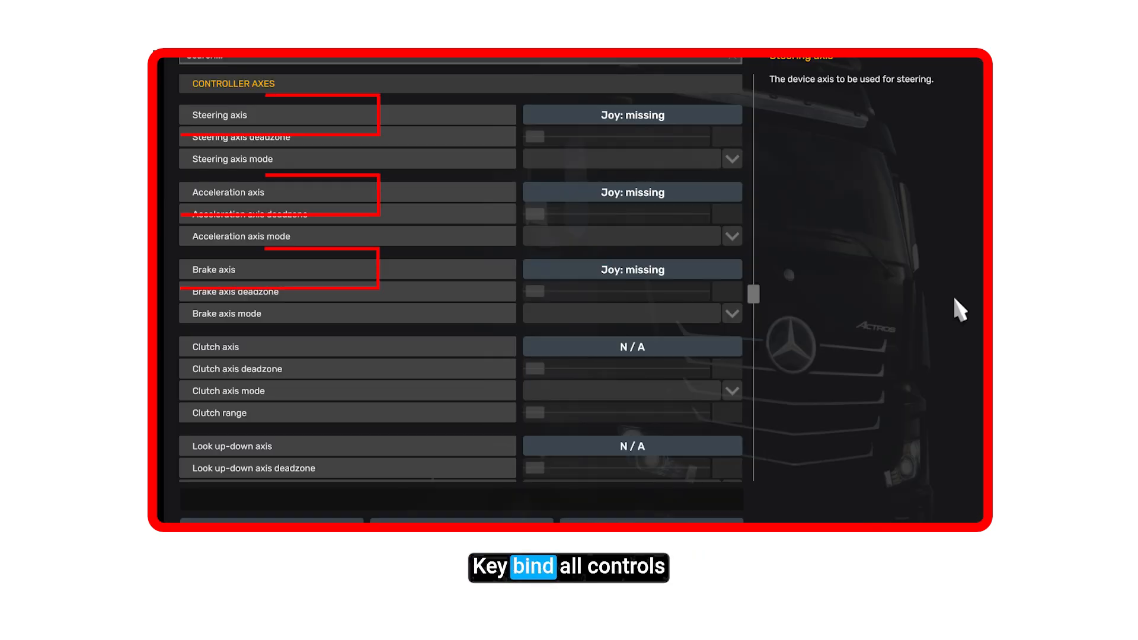